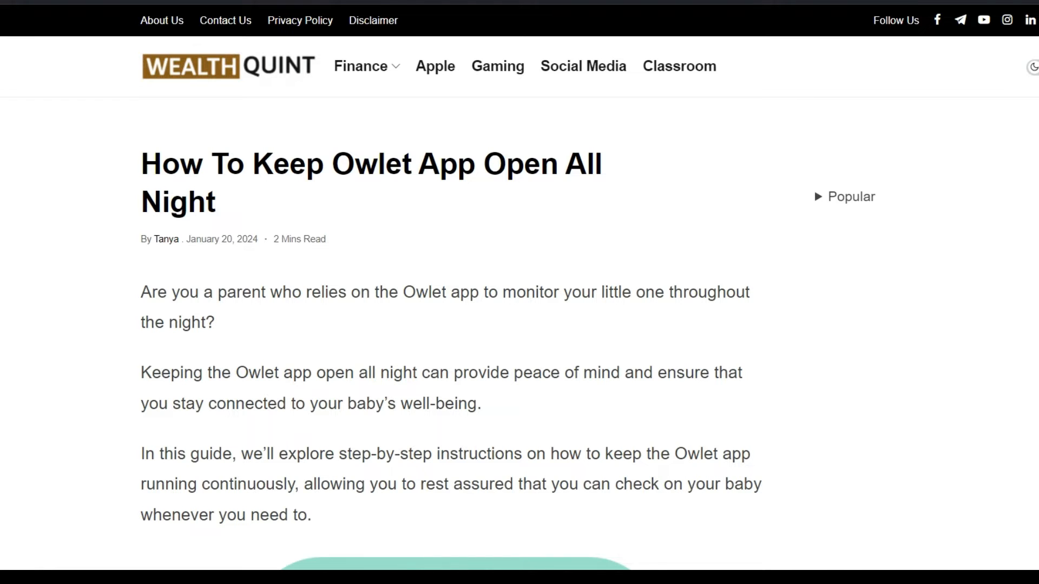
pyautogui.scroll(-3)
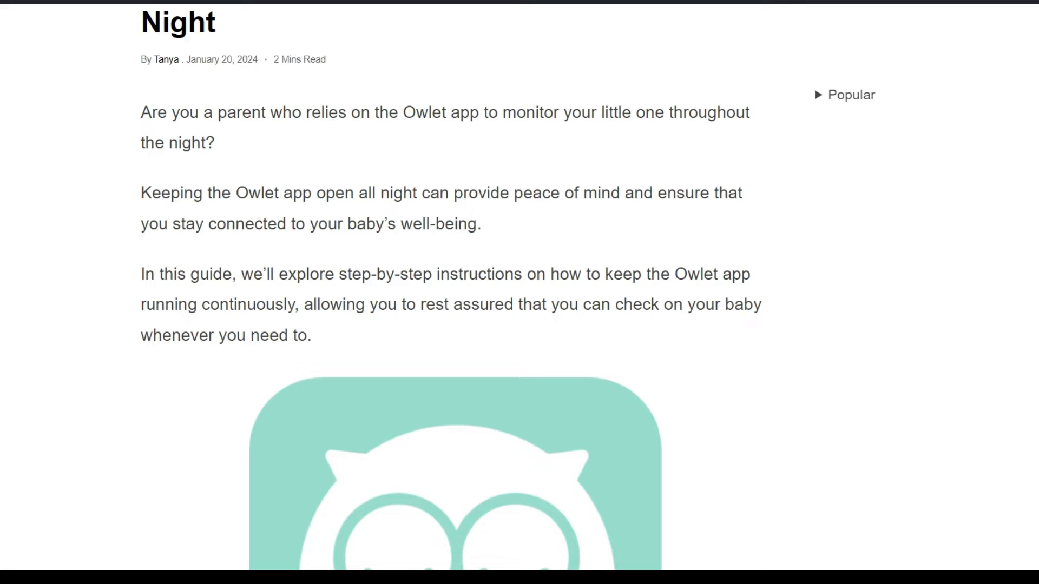
pyautogui.scroll(-3)
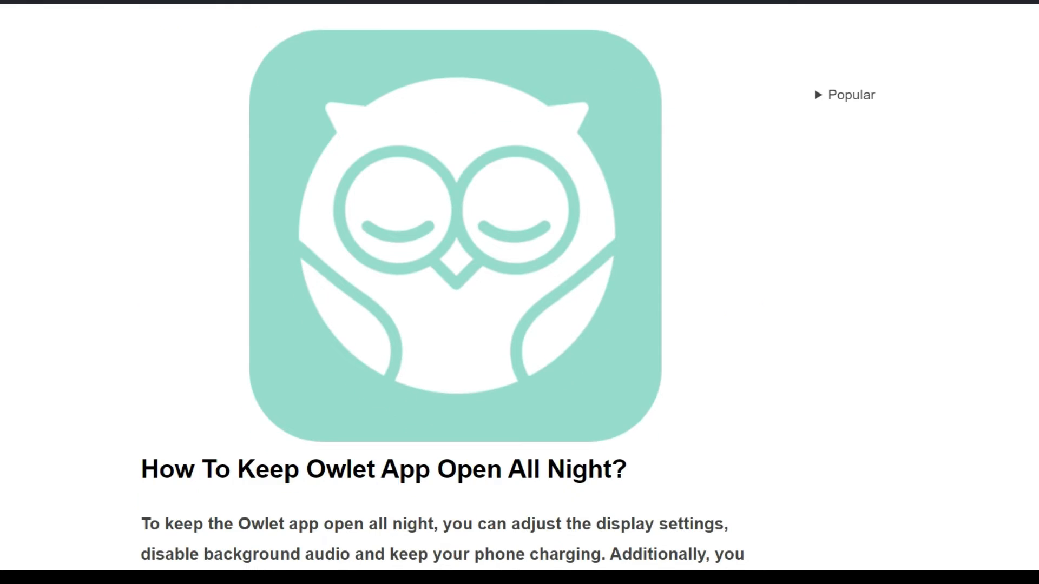
pyautogui.scroll(-3)
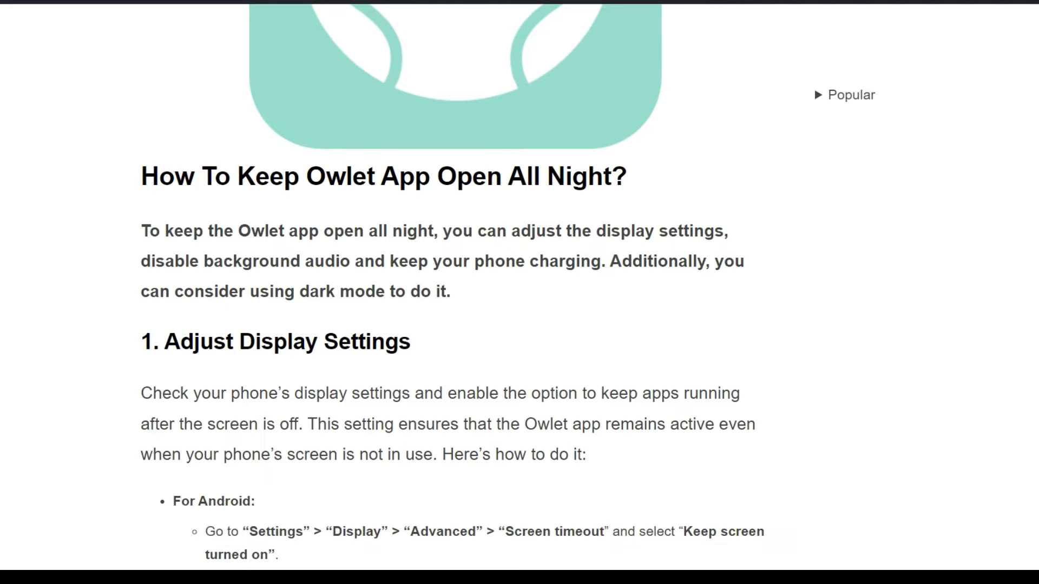
pyautogui.scroll(-3)
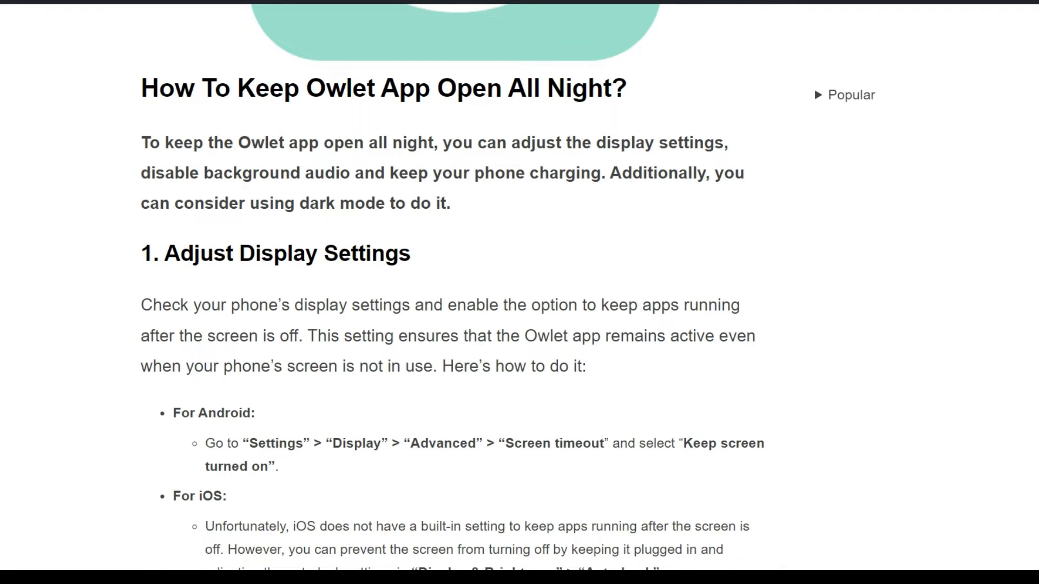
pyautogui.scroll(-3)
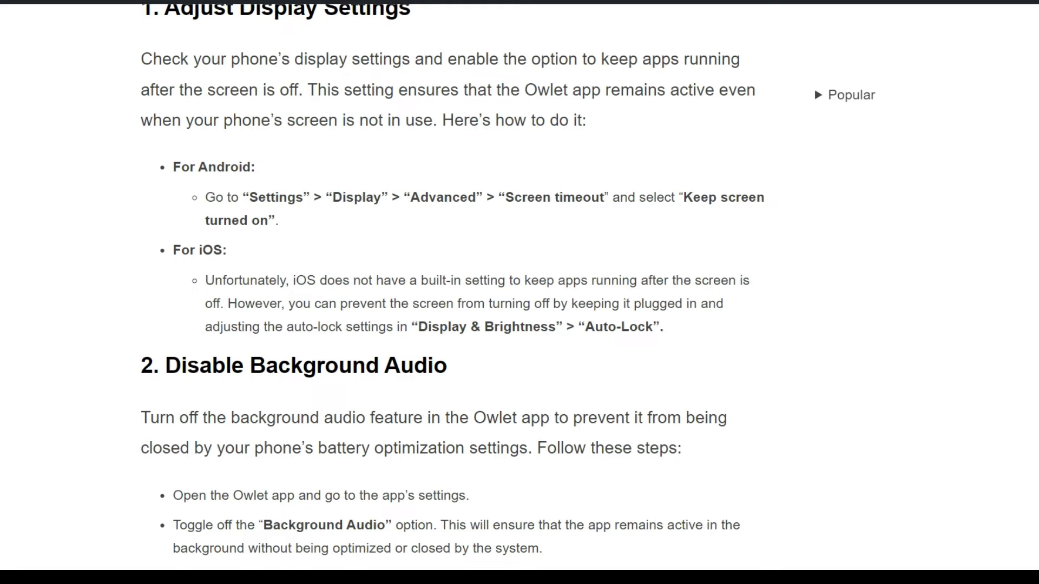
pyautogui.scroll(-3)
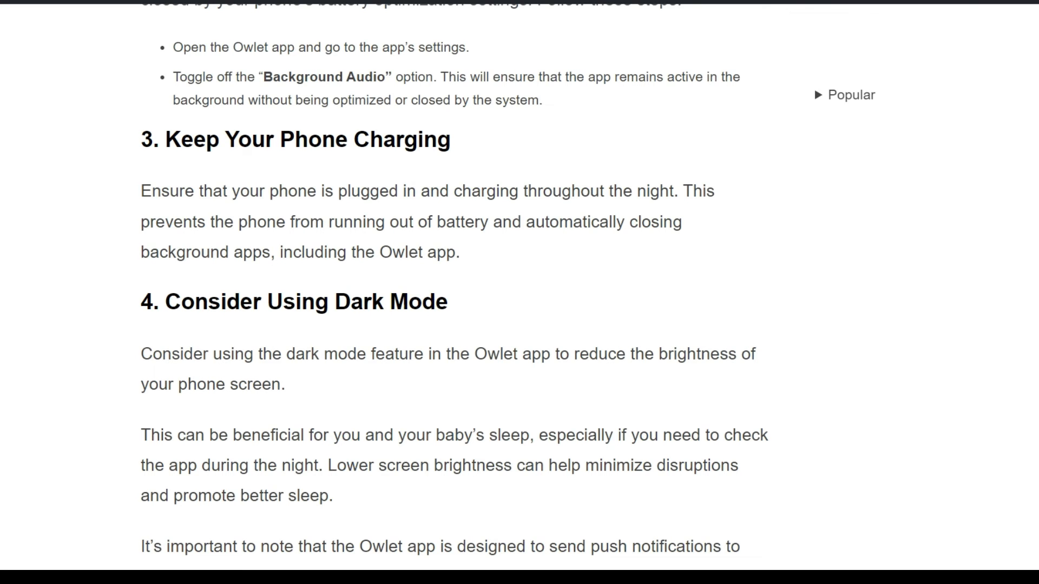
pyautogui.scroll(-3)
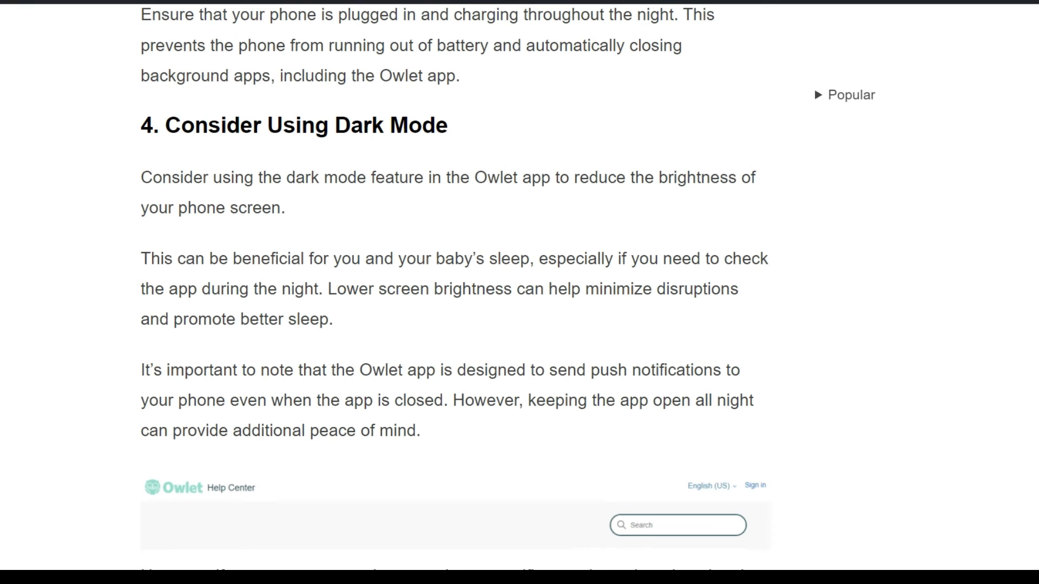
pyautogui.scroll(-3)
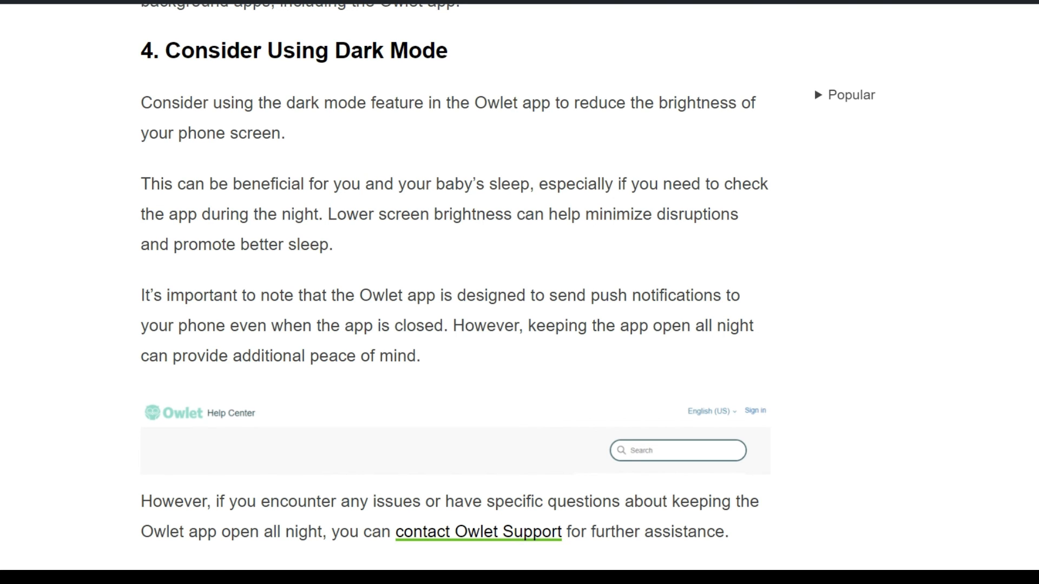
pyautogui.scroll(-3)
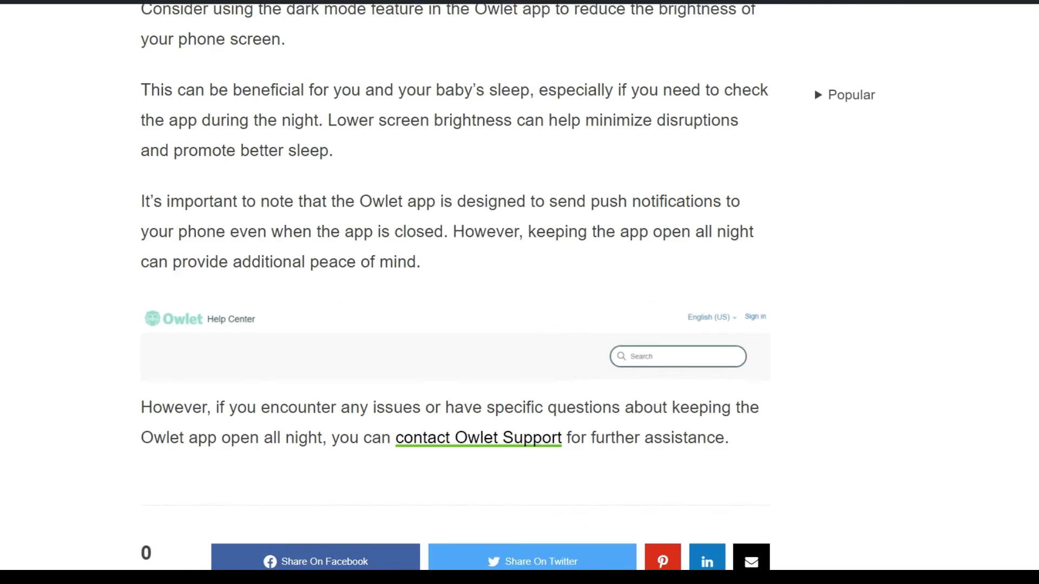
pyautogui.scroll(-3)
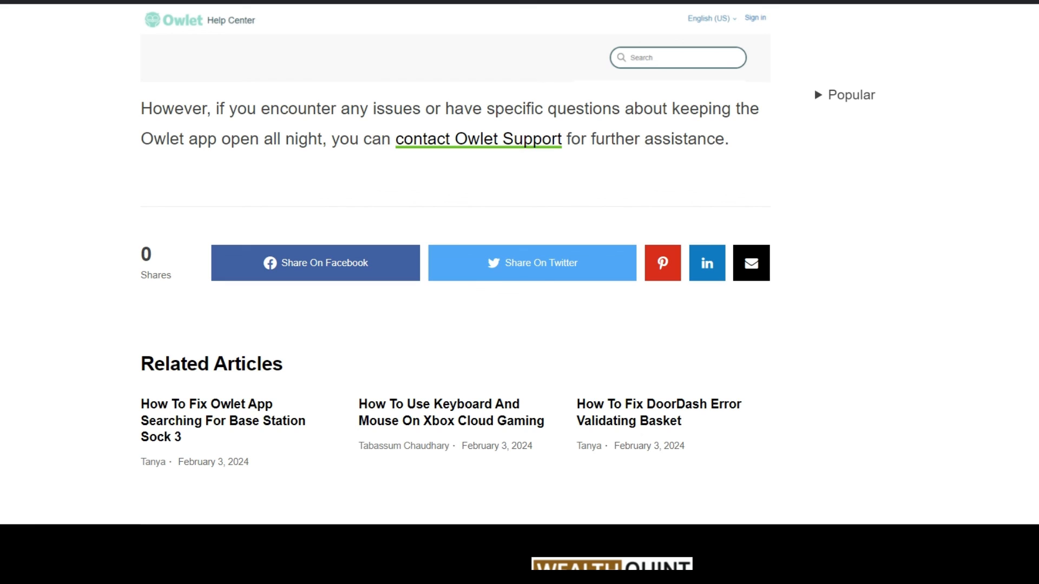